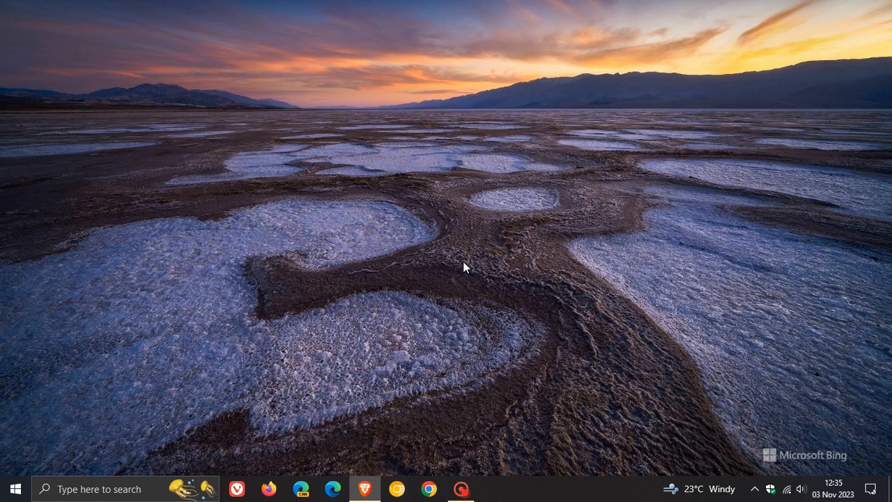
mouse_move(28, 443)
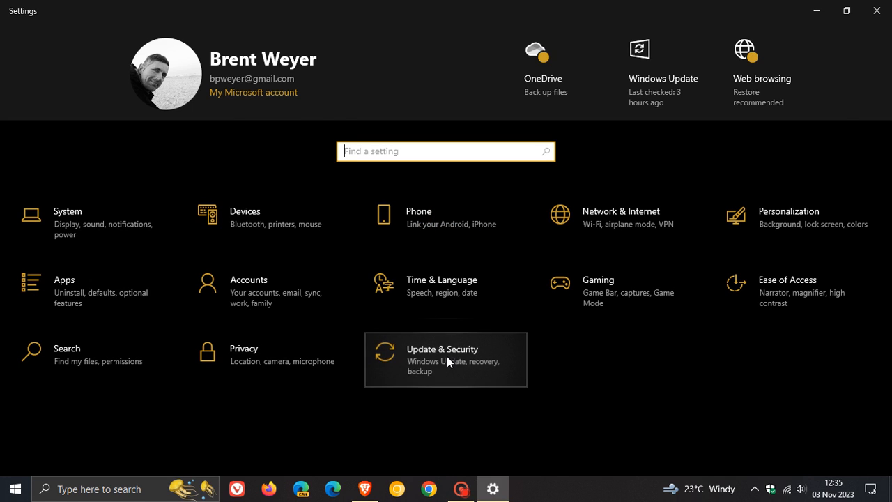
Open Update & Security to reach Windows Update, which reports the PC up to date.
left_click(448, 359)
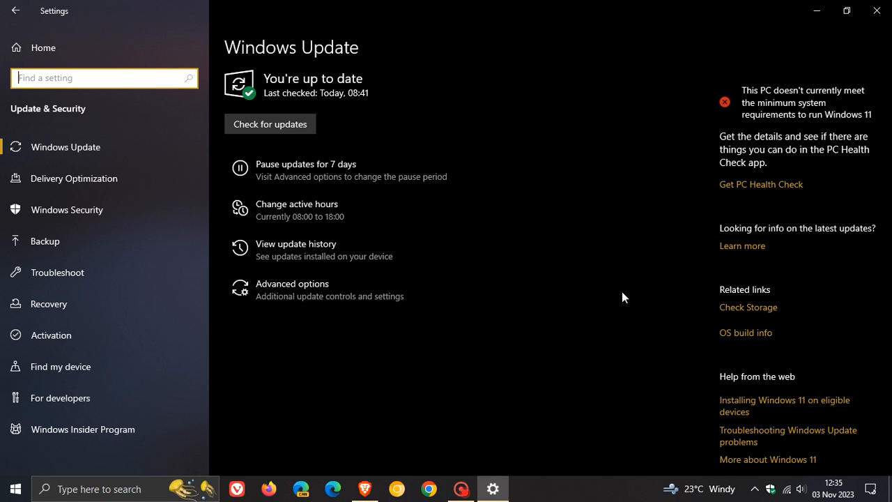
mouse_move(353, 251)
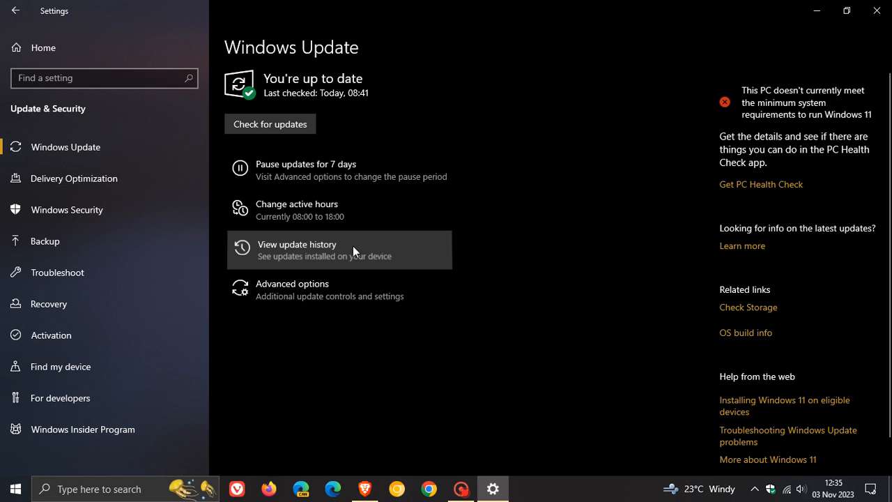
mouse_move(607, 255)
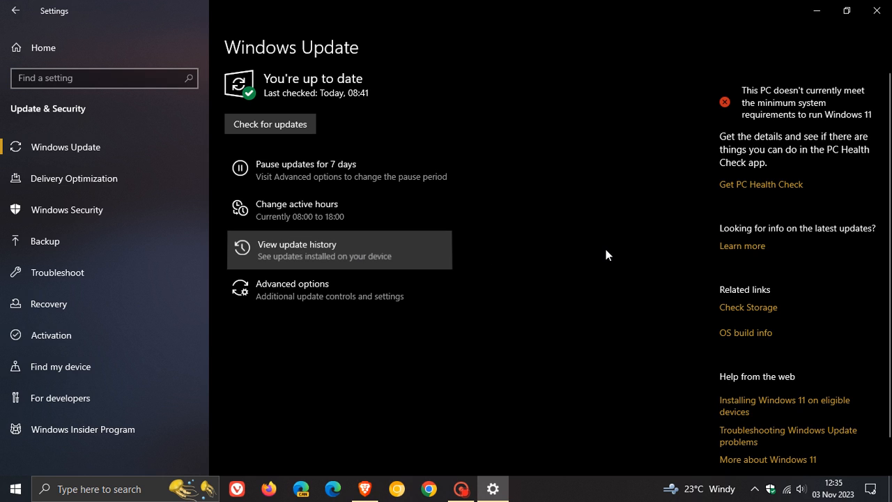
View the update history and scroll through 2 feature and 50 quality updates.
left_click(296, 249)
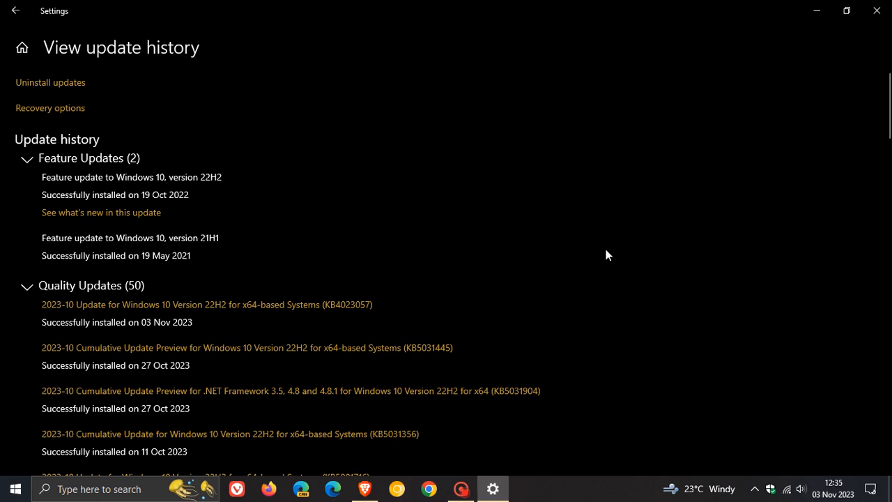
scroll("down", 3)
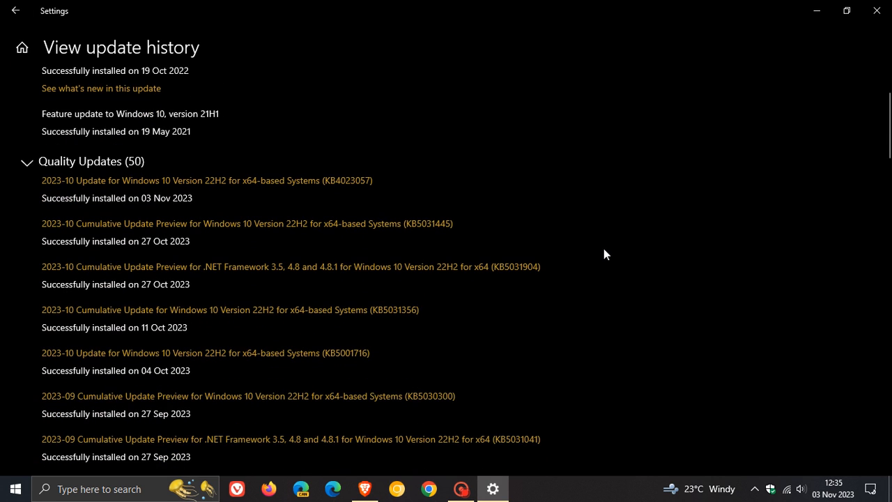
mouse_move(366, 198)
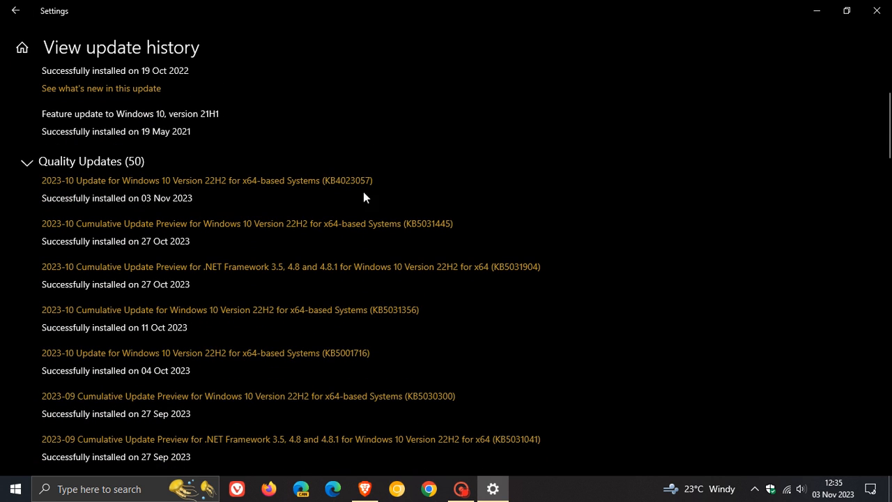
mouse_move(388, 192)
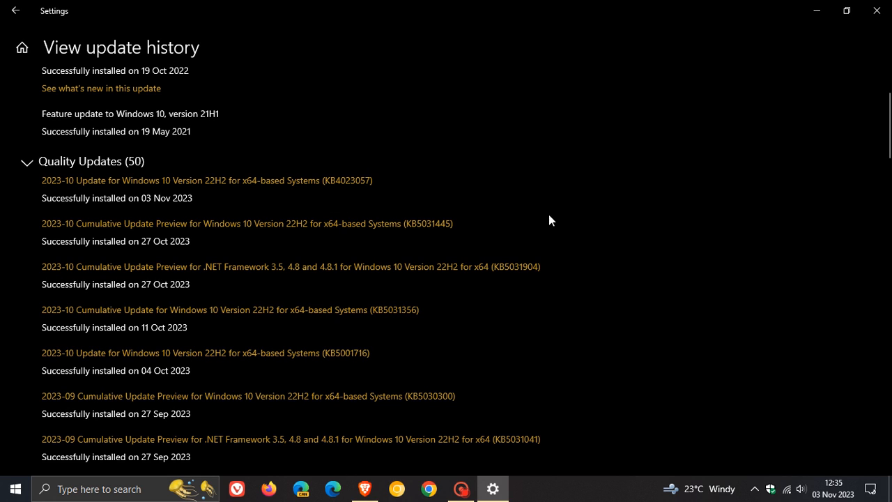
mouse_move(556, 232)
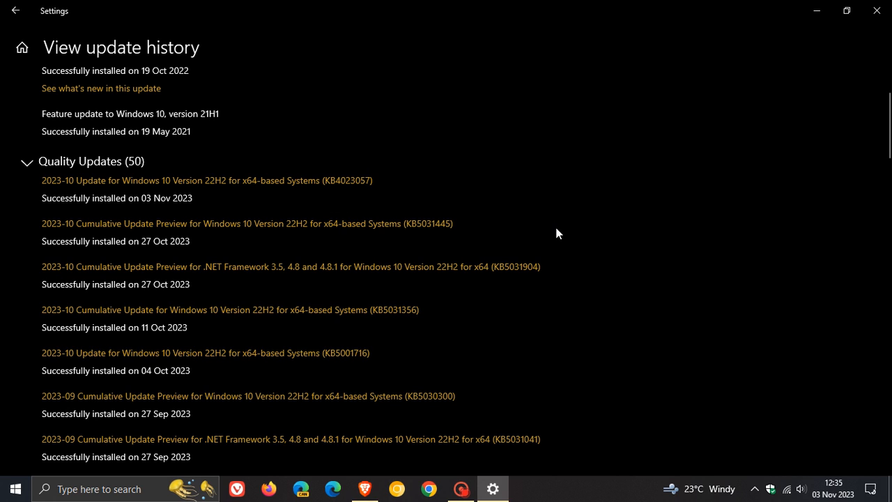
mouse_move(595, 227)
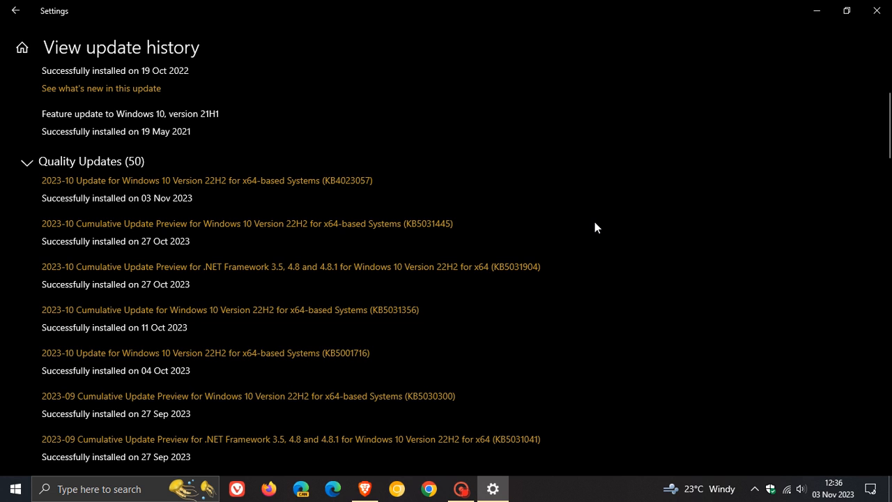
scroll("down", 3)
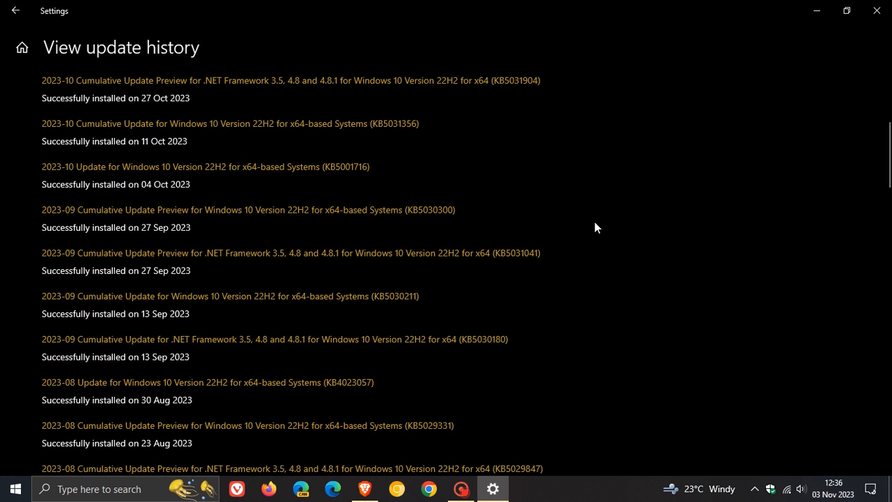
scroll("down", 3)
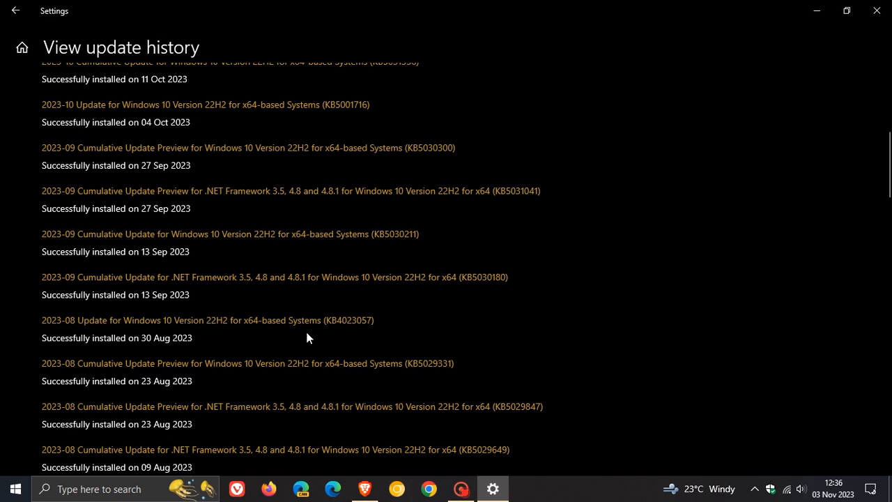
mouse_move(388, 313)
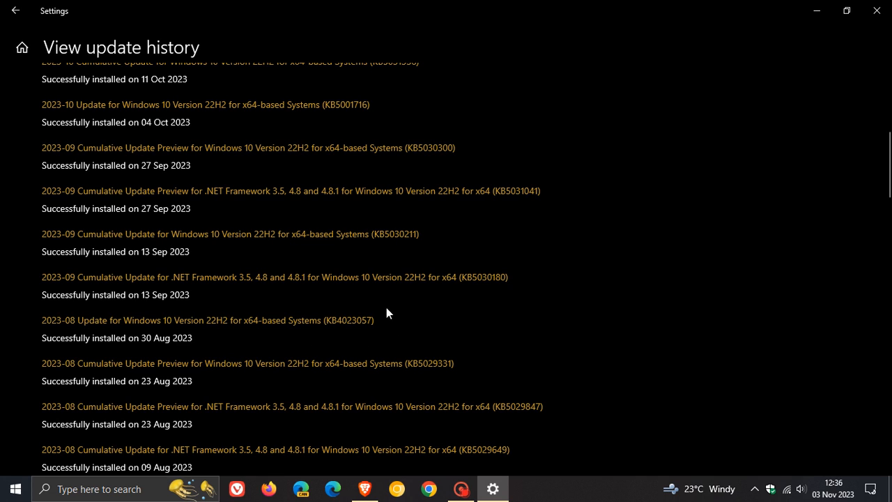
mouse_move(597, 315)
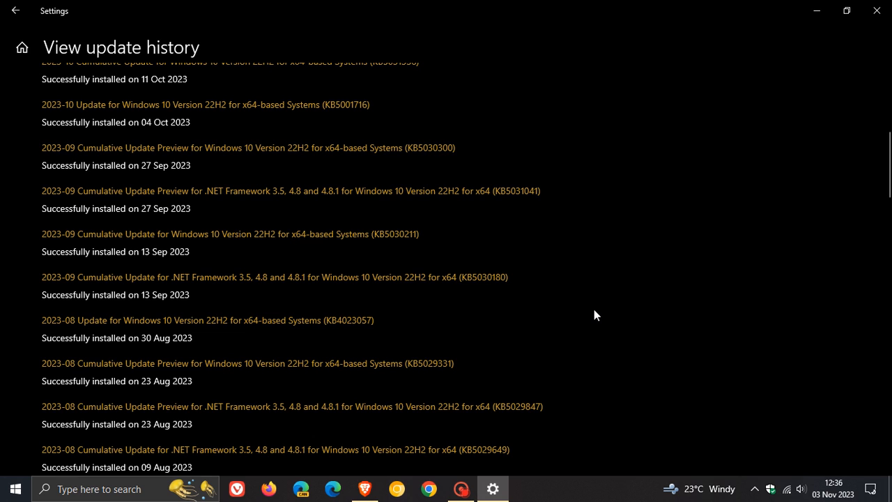
mouse_move(595, 309)
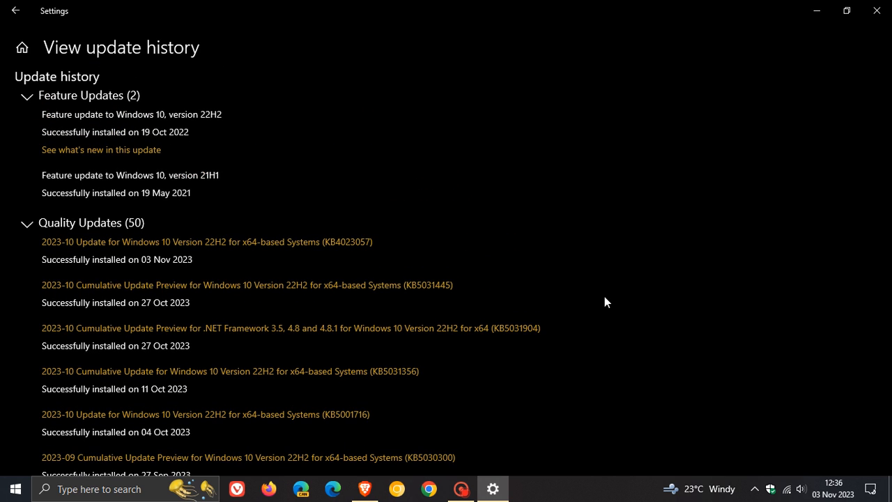
mouse_move(306, 248)
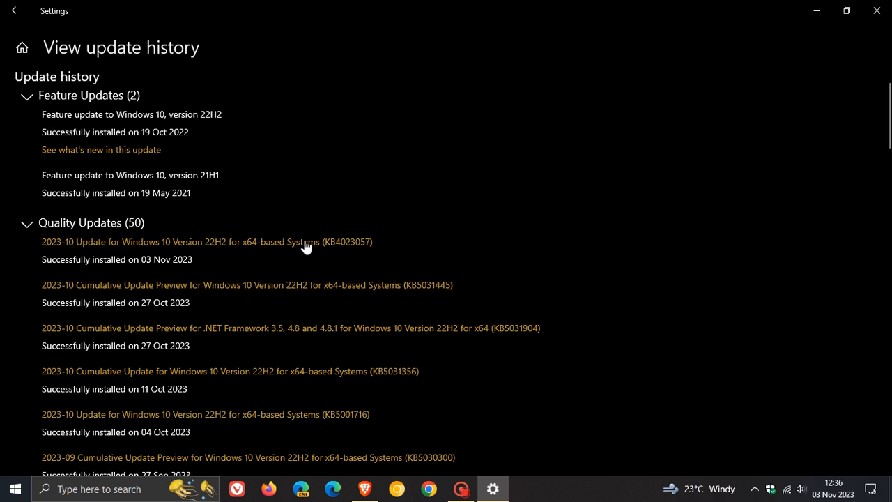
mouse_move(542, 251)
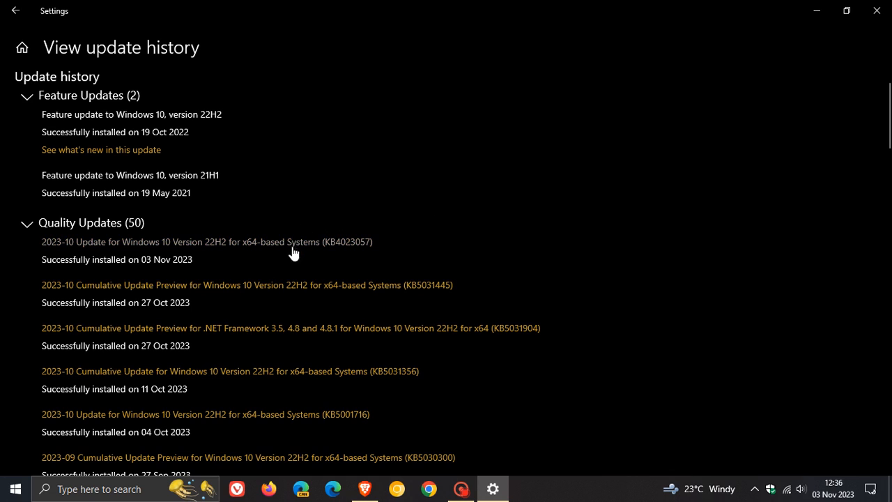
mouse_move(424, 235)
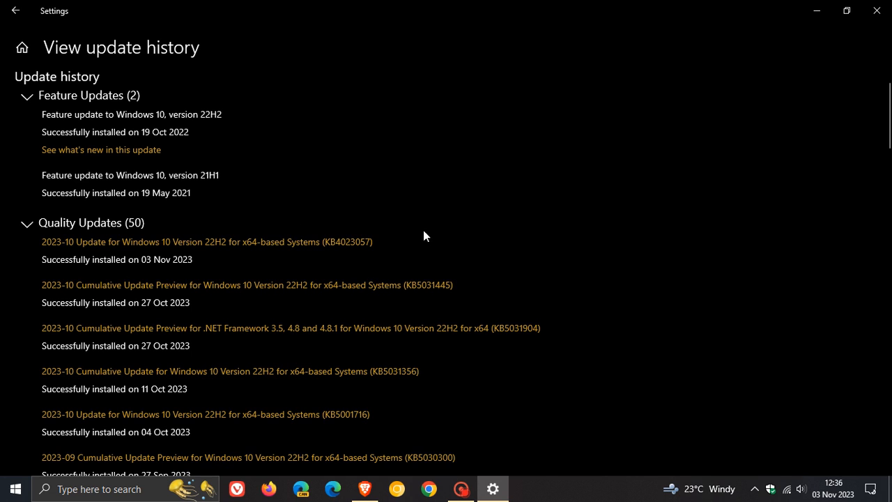
mouse_move(420, 242)
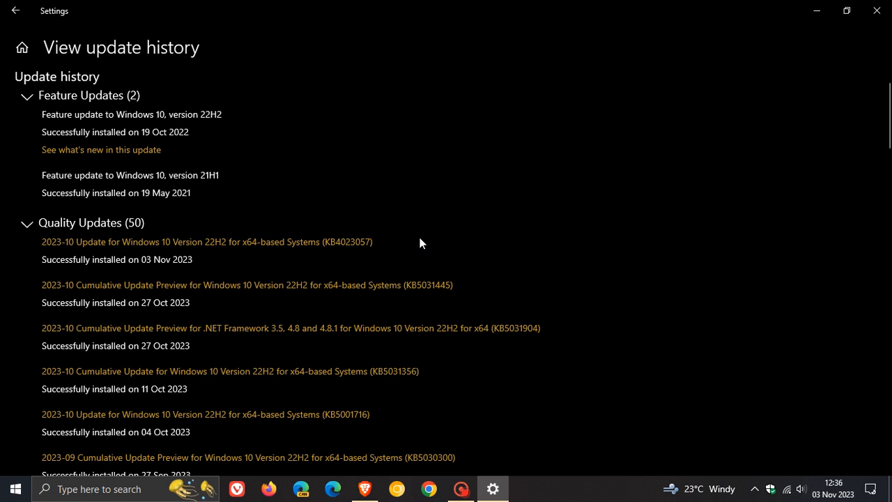
mouse_move(400, 244)
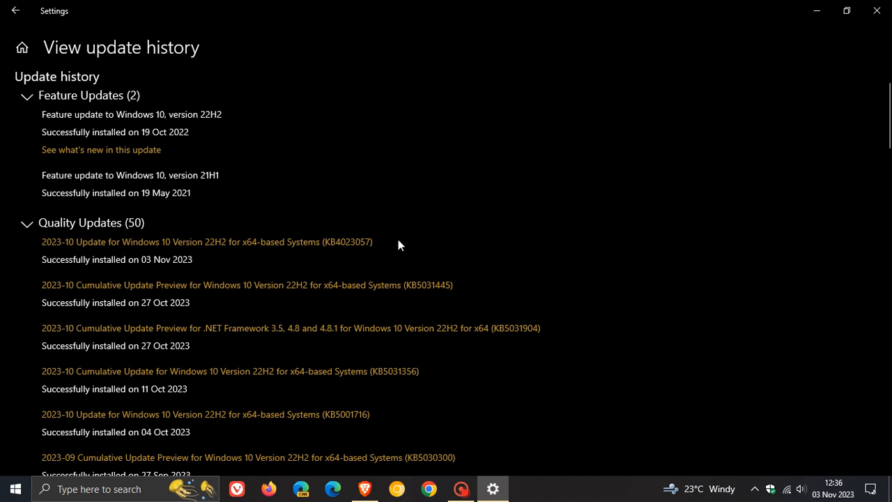
mouse_move(409, 237)
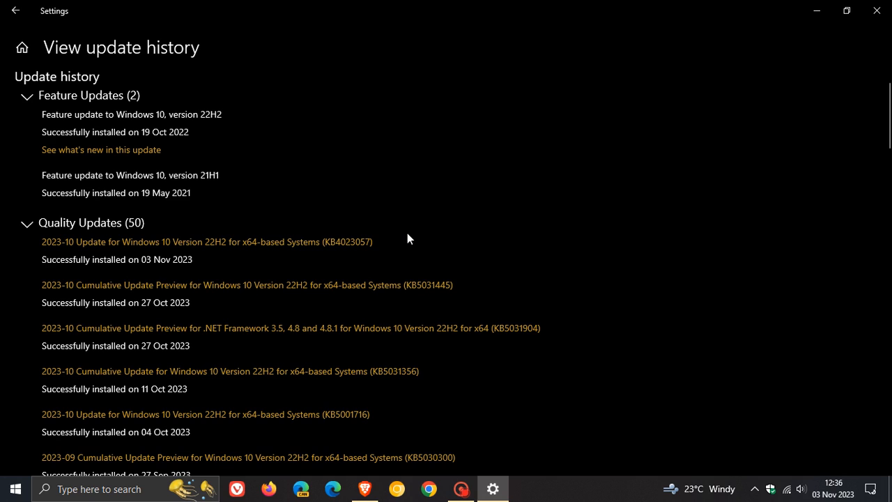
mouse_move(418, 244)
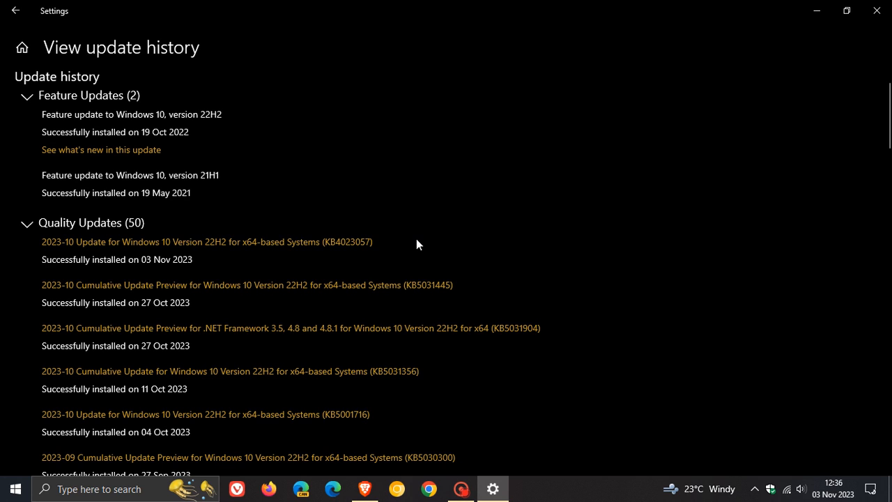
mouse_move(386, 261)
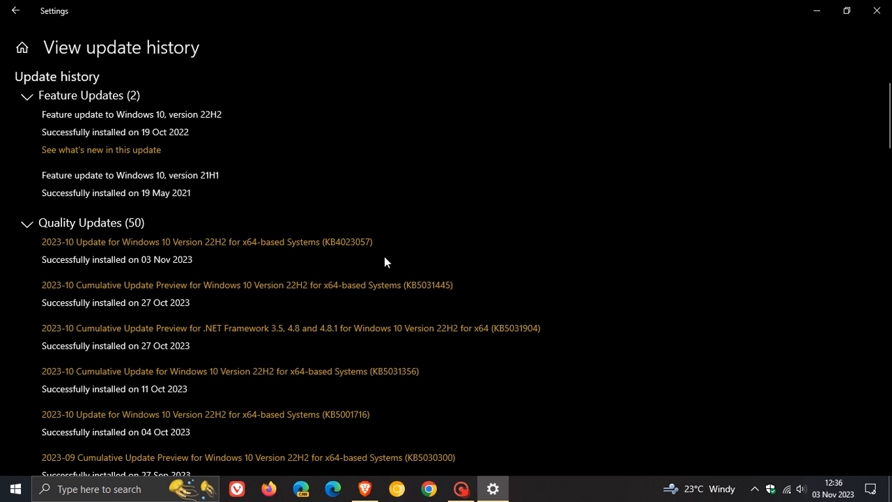
mouse_move(394, 259)
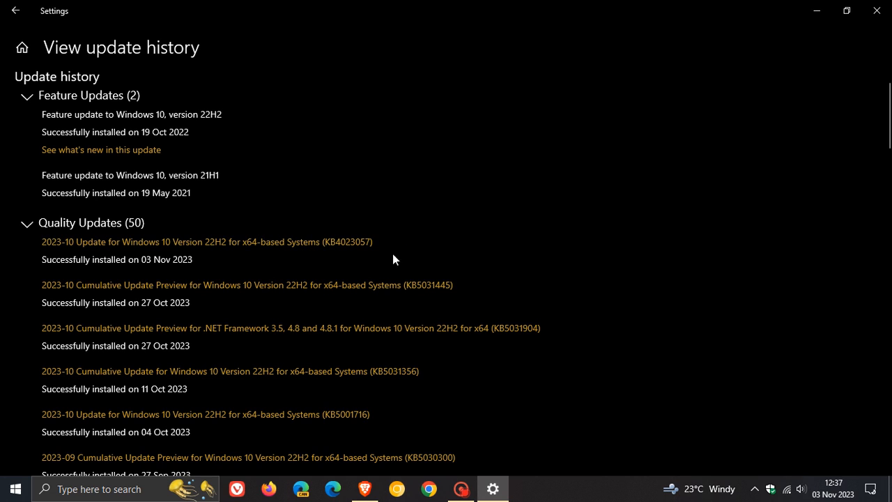
mouse_move(543, 241)
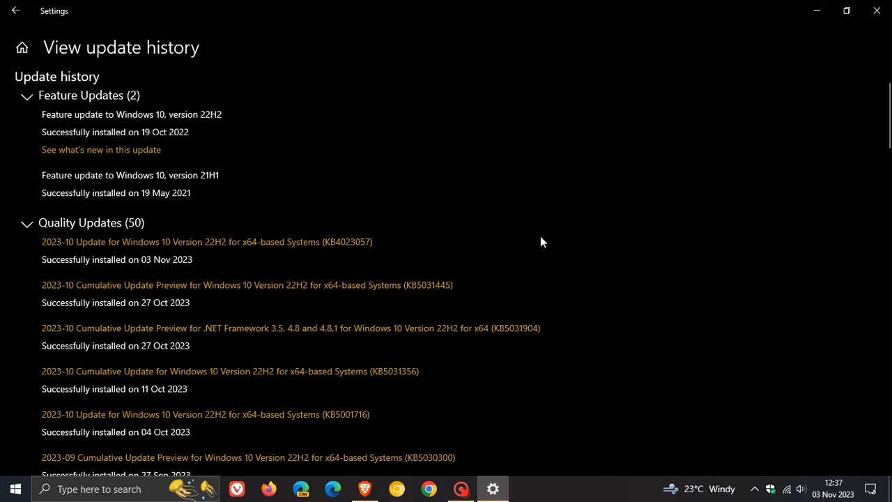
mouse_move(314, 268)
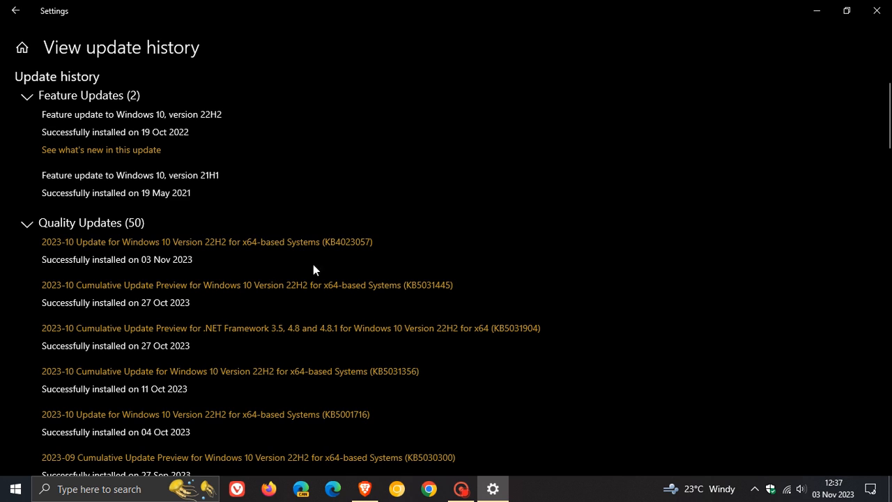
mouse_move(16, 9)
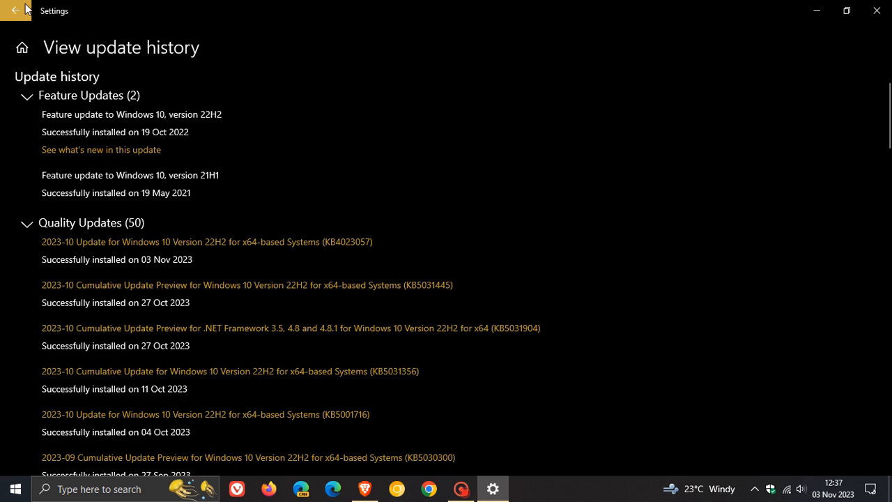
left_click(14, 14)
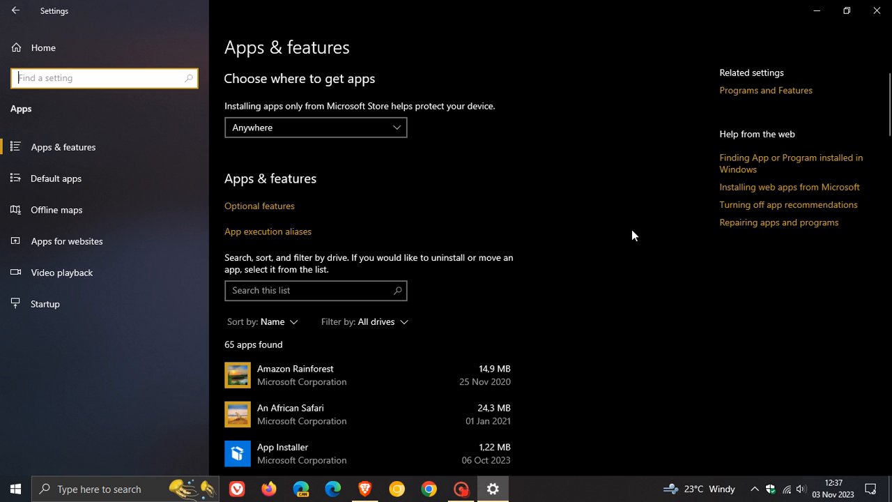
Scroll the Apps & features list down to Microsoft Update Health Tools.
scroll("down", 3)
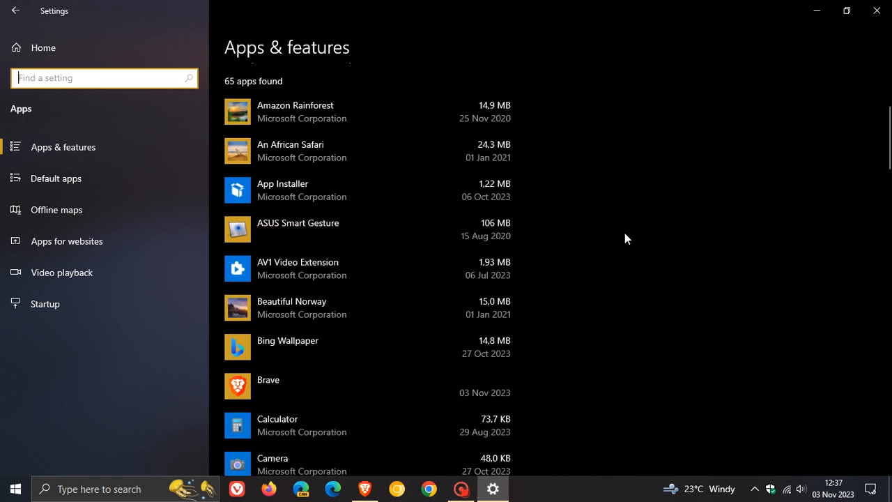
scroll("down", 3)
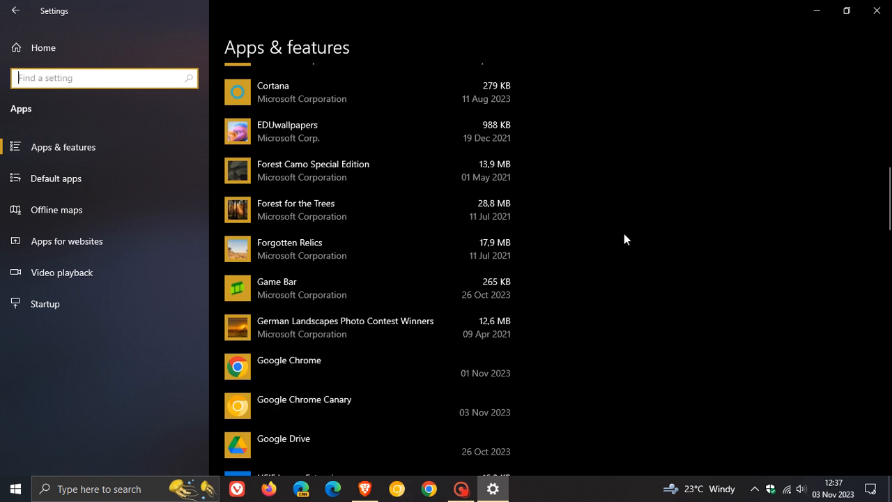
scroll("down", 3)
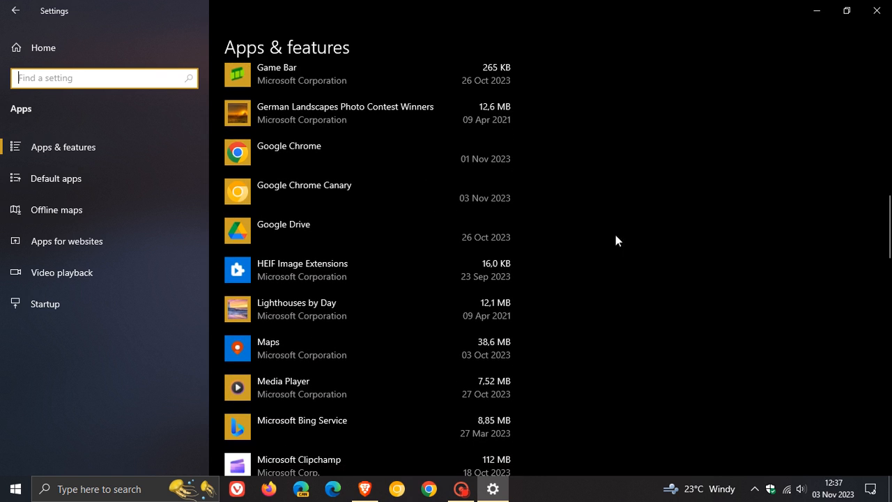
scroll("down", 3)
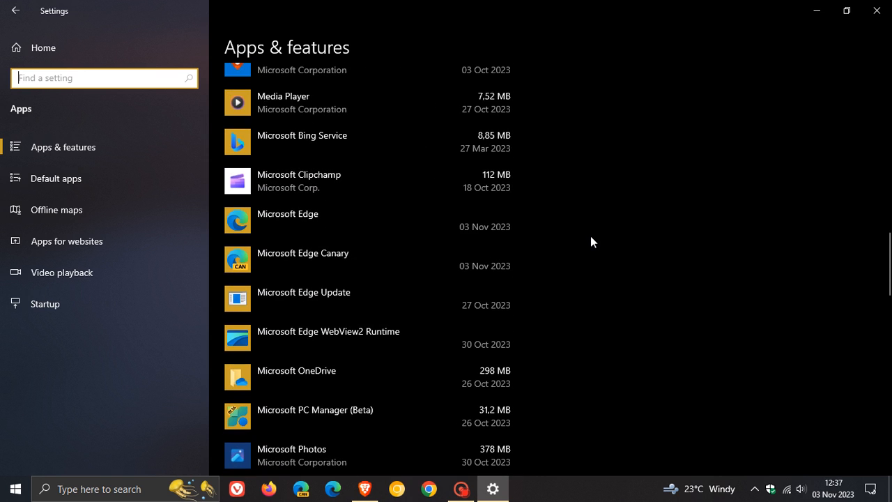
scroll("down", 3)
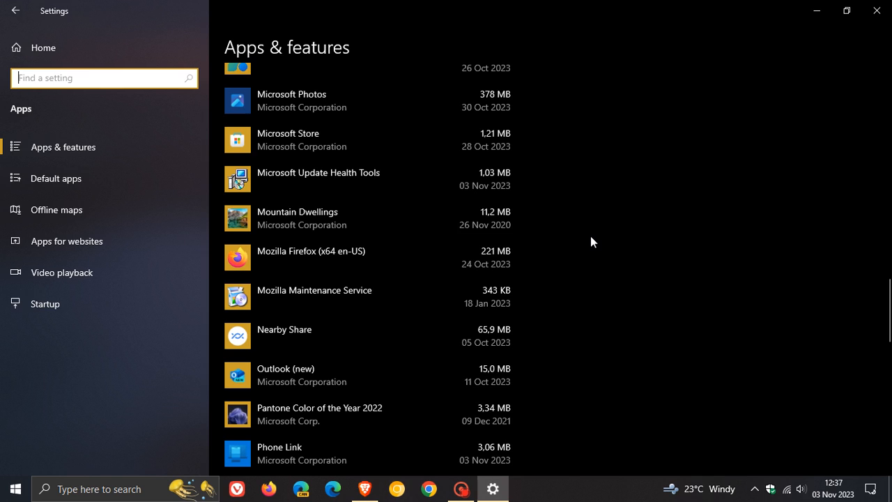
mouse_move(338, 175)
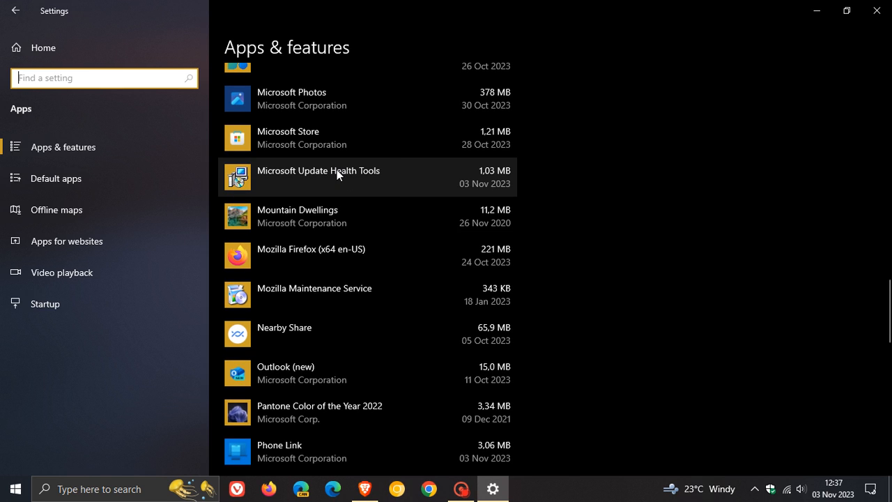
mouse_move(339, 175)
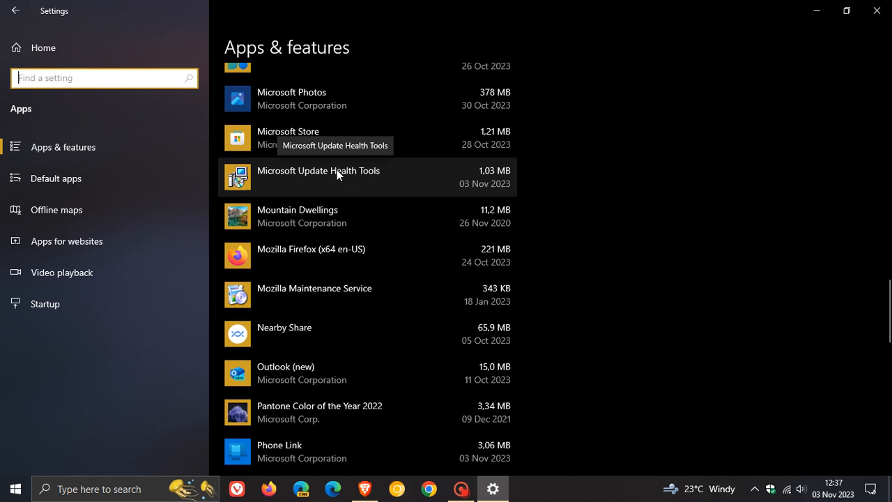
mouse_move(299, 181)
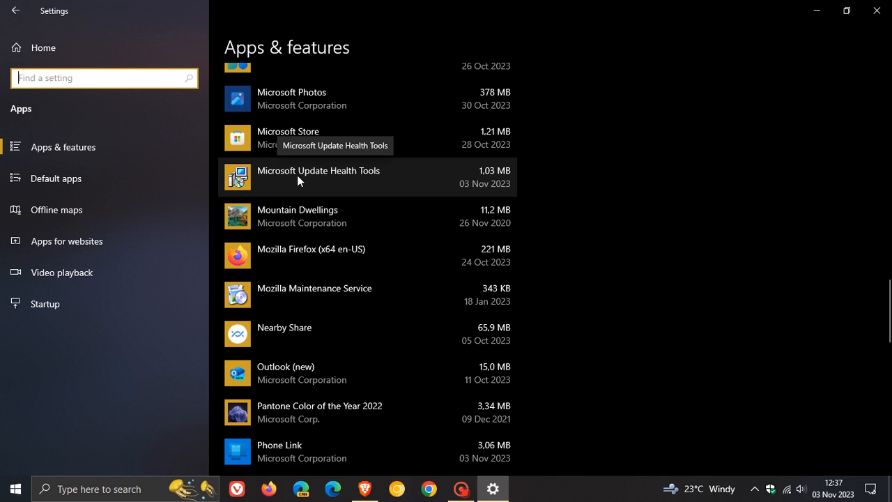
mouse_move(470, 181)
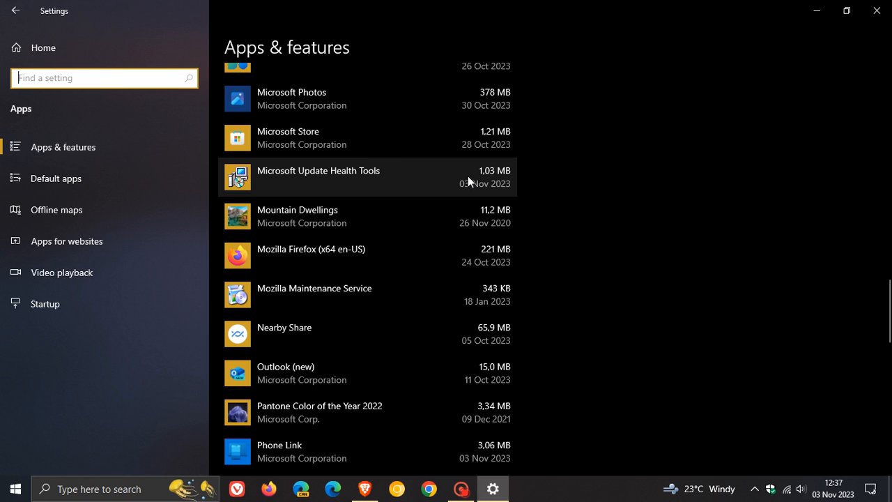
mouse_move(522, 178)
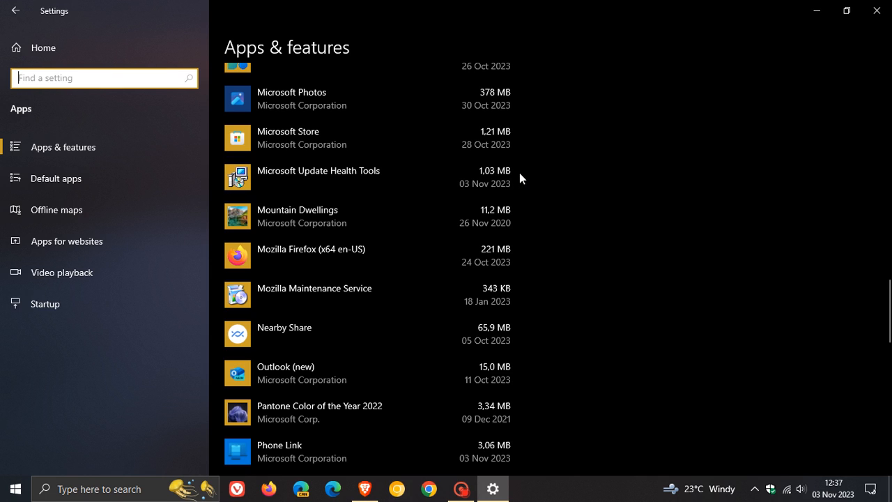
mouse_move(359, 181)
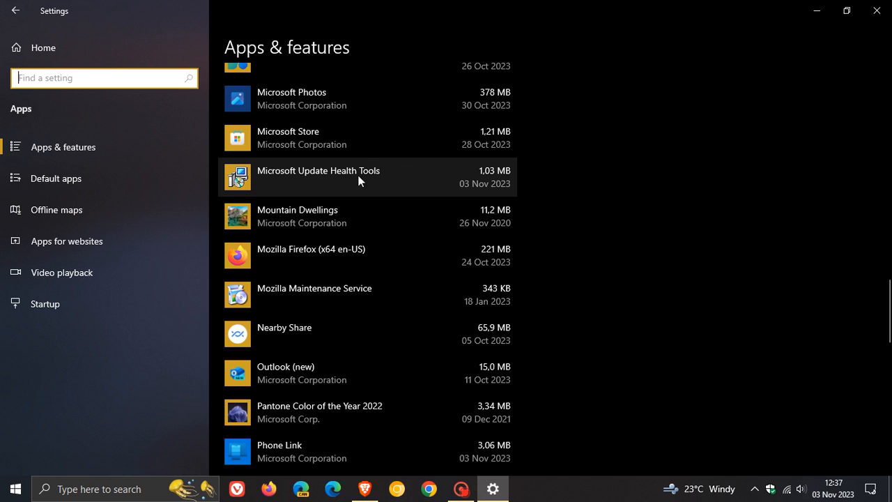
mouse_move(393, 185)
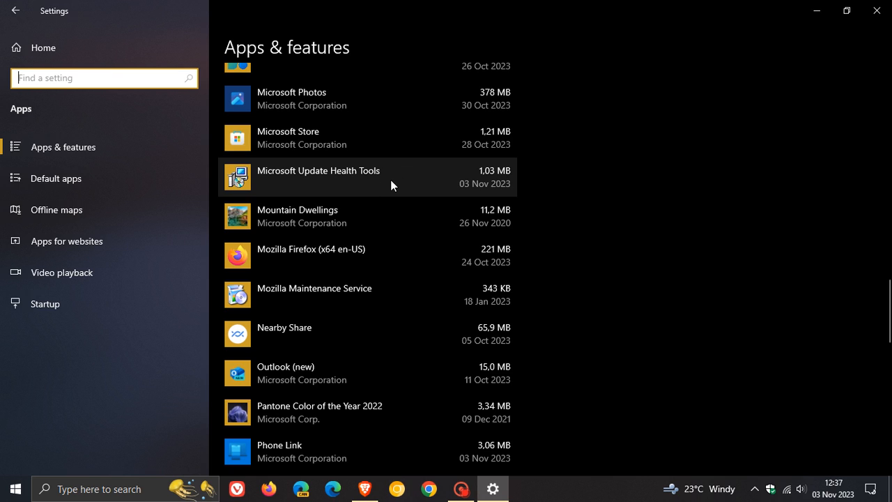
mouse_move(392, 184)
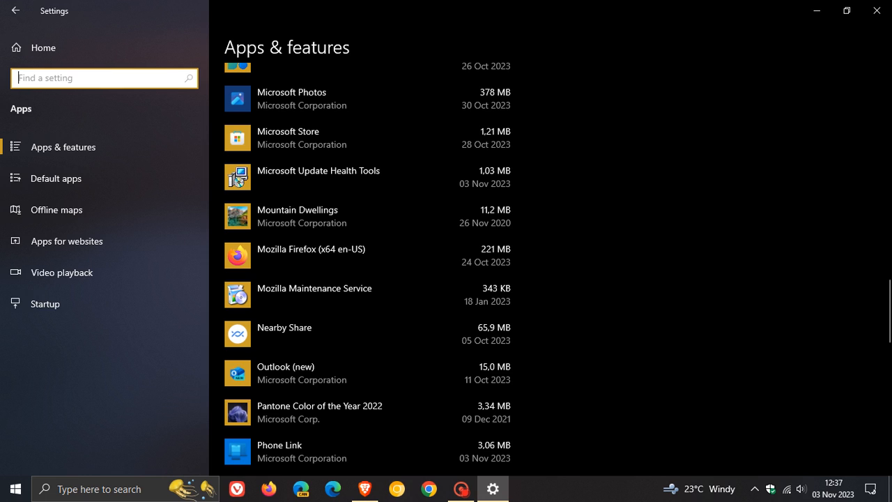
mouse_move(315, 179)
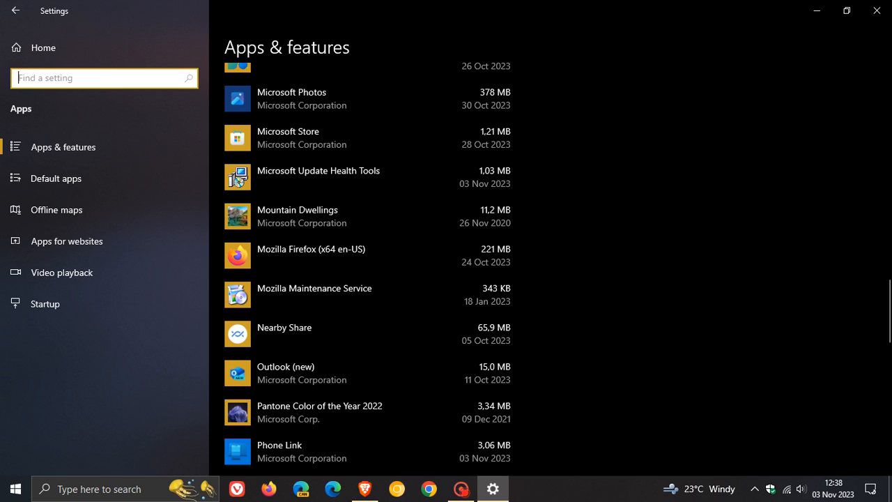
mouse_move(712, 287)
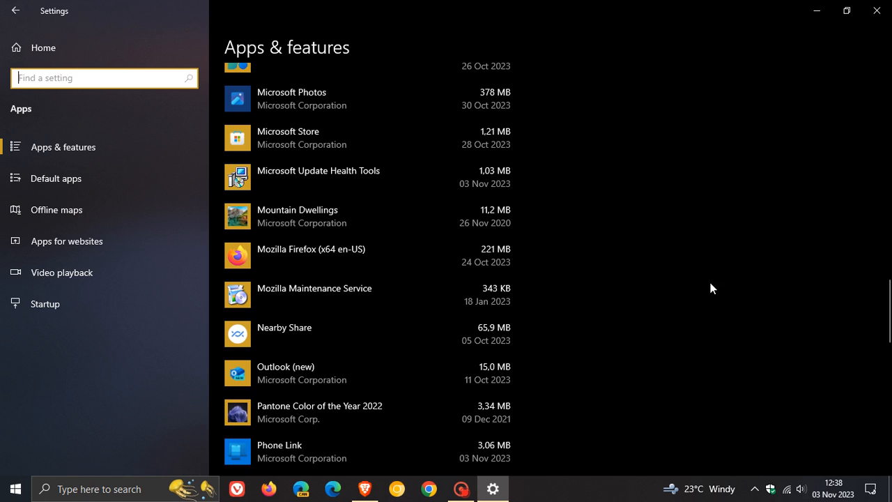
mouse_move(656, 262)
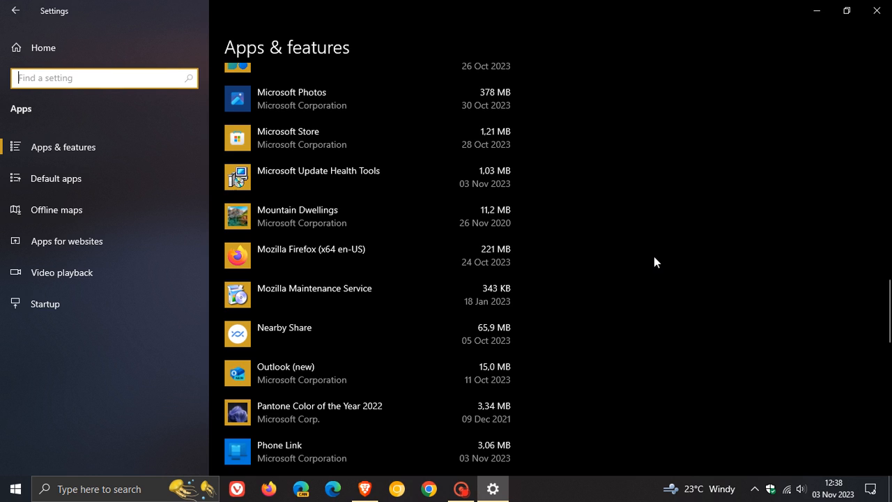
Expand Microsoft Update Health Tools to show version 3.74.0.0 and its Uninstall button.
left_click(318, 176)
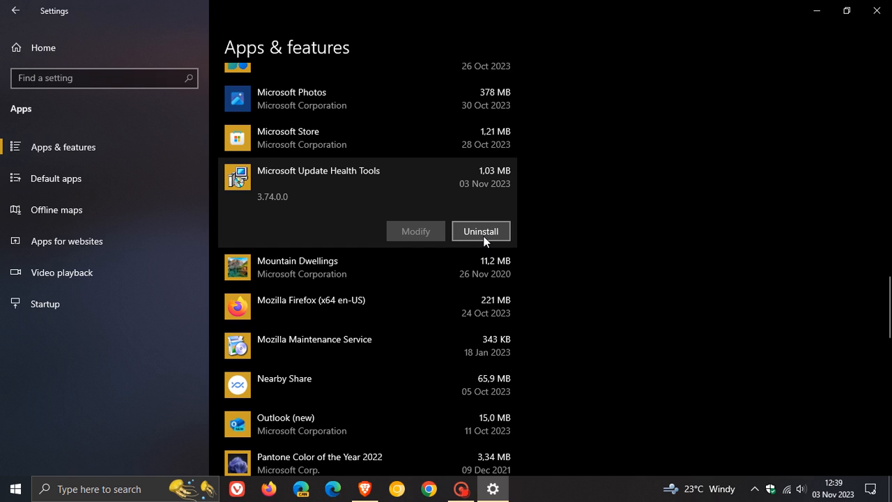
mouse_move(758, 233)
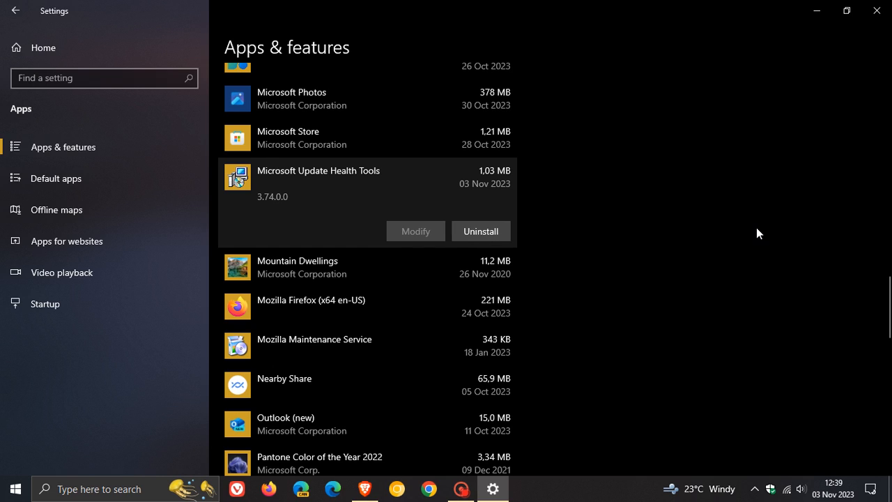
mouse_move(648, 261)
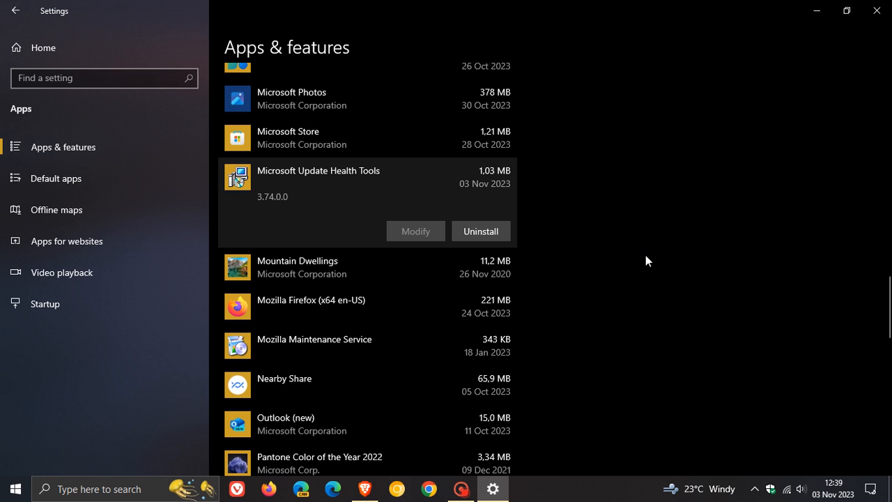
mouse_move(402, 202)
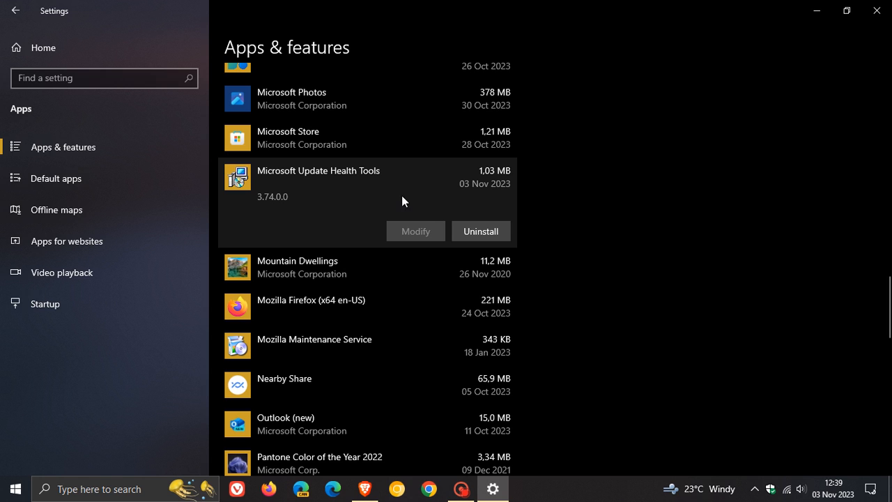
mouse_move(816, 11)
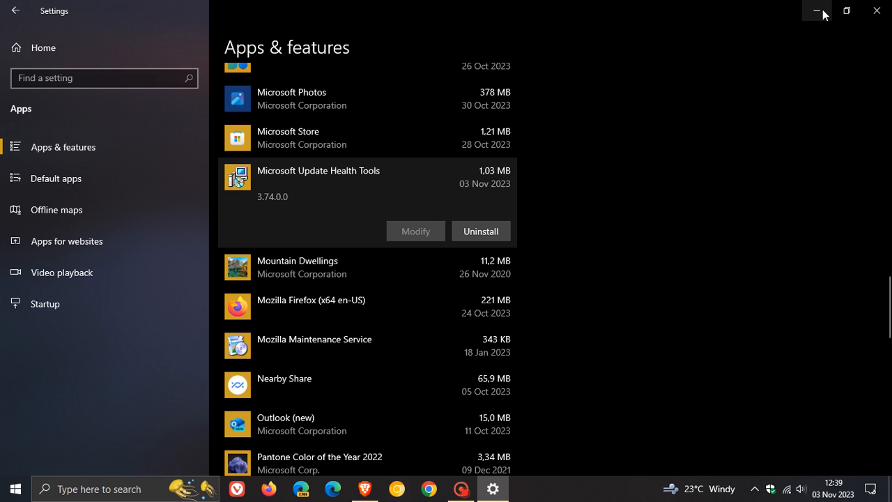
Minimize the Settings window to reveal the desktop.
left_click(816, 10)
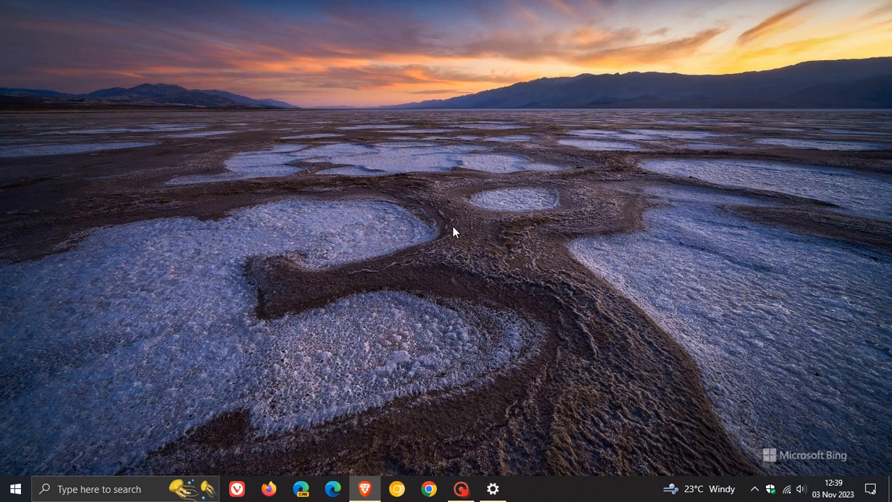
mouse_move(475, 214)
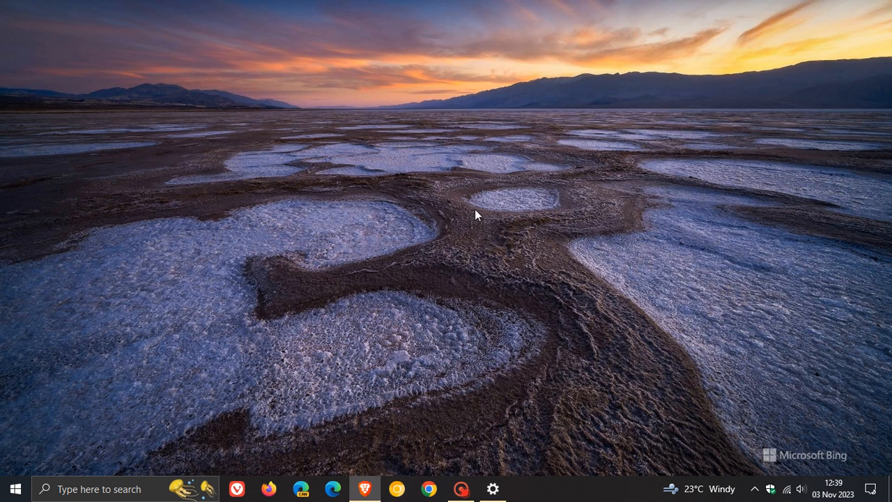
mouse_move(513, 258)
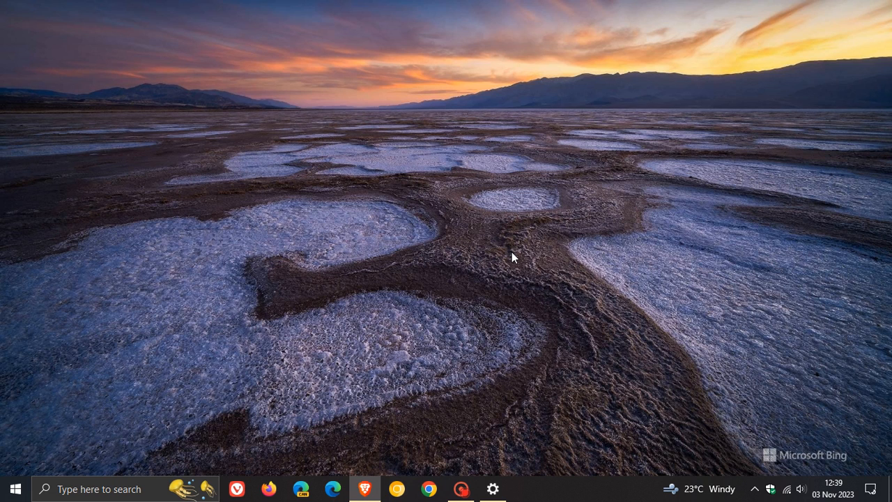
mouse_move(508, 240)
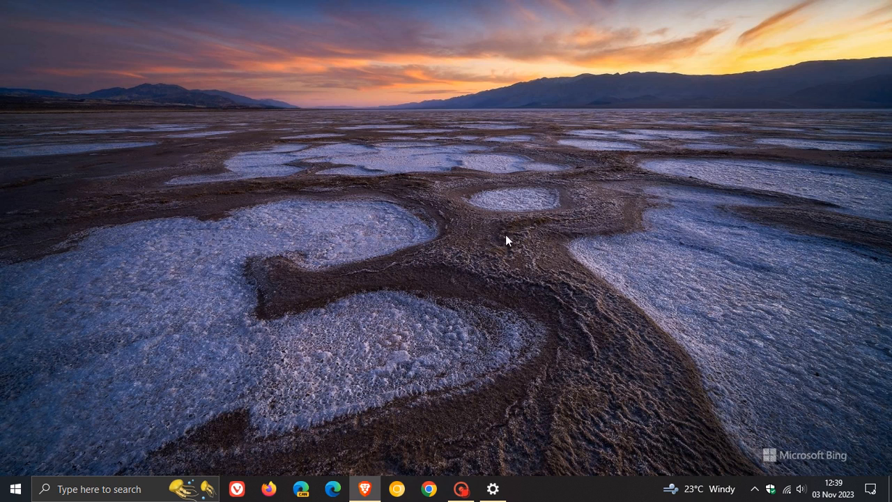
mouse_move(375, 96)
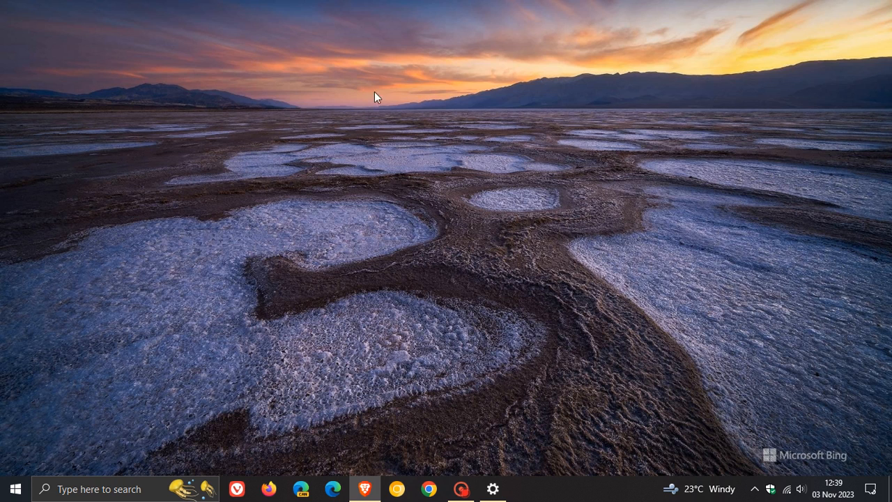
mouse_move(547, 218)
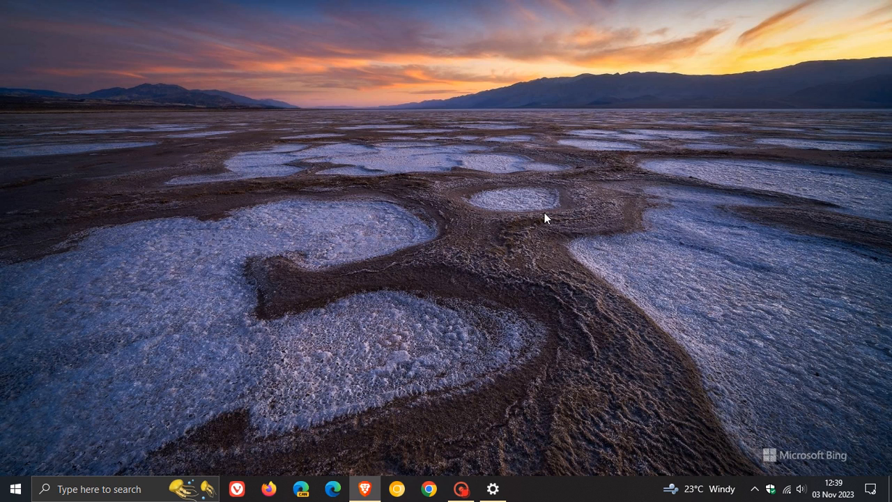